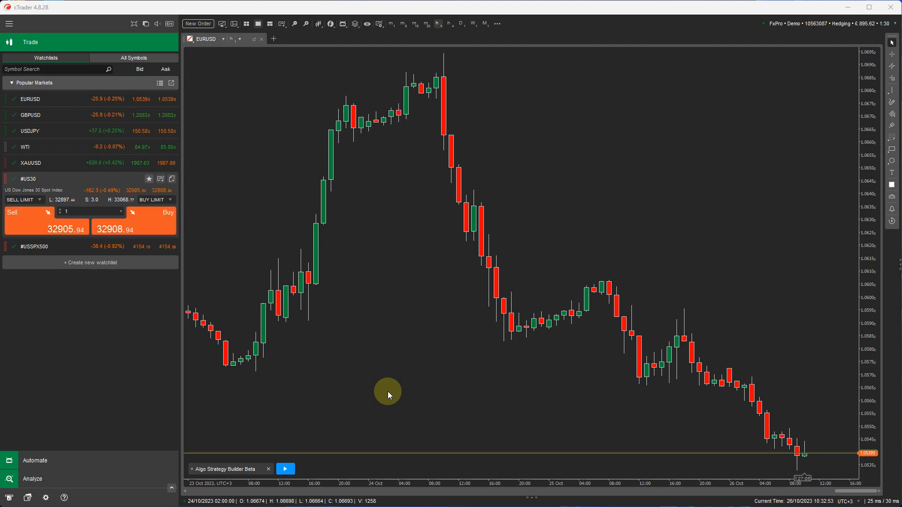
{"action": "mouse_move", "coordinate": [216, 293]}
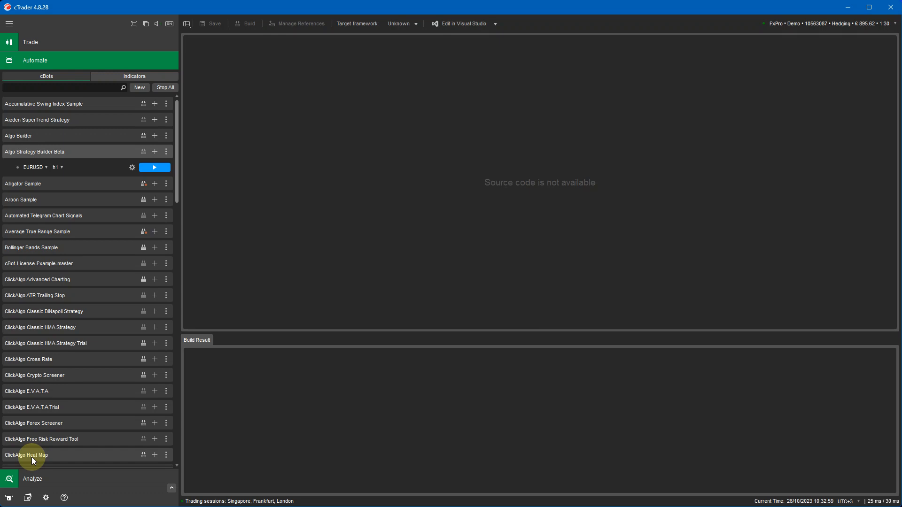
{"action": "mouse_move", "coordinate": [28, 442]}
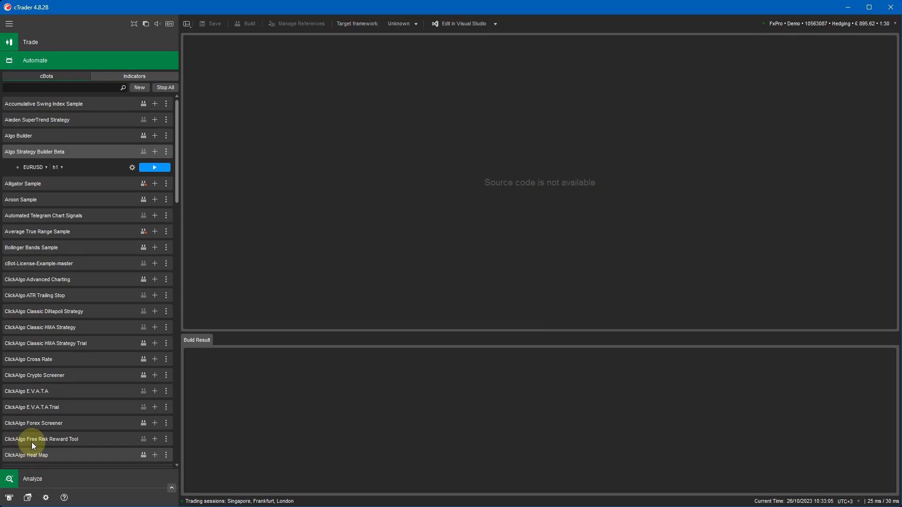
{"action": "mouse_move", "coordinate": [98, 155]}
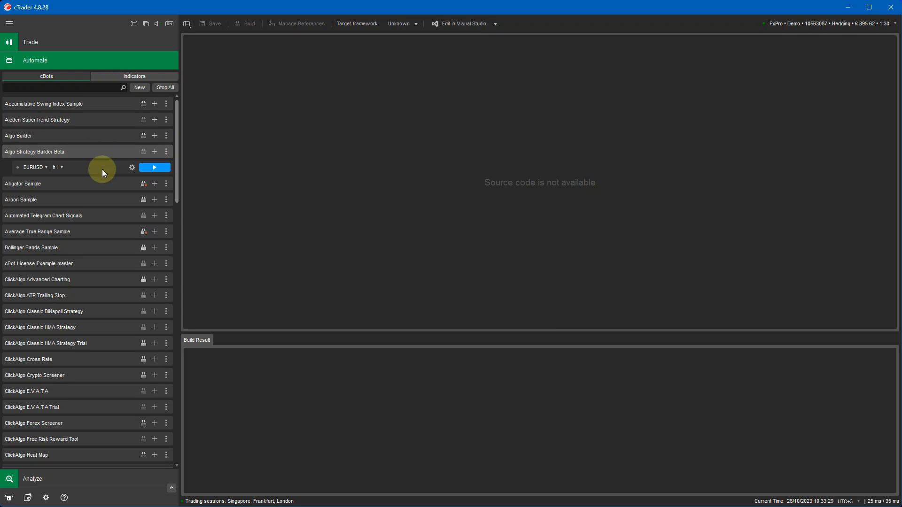
- Start the Algo Strategy Builder cBot on the EURUSD h1 instance and verify its license key
{"action": "left_click", "coordinate": [155, 168]}
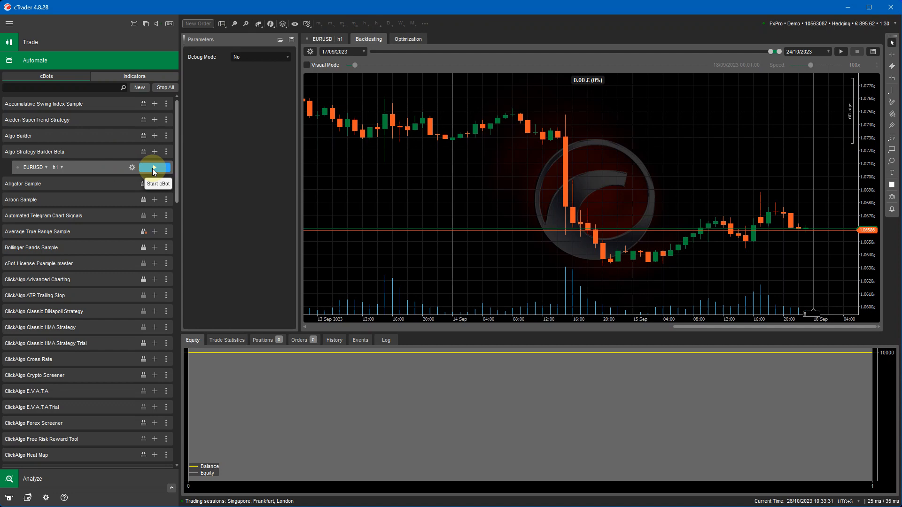
{"action": "left_click", "coordinate": [154, 167]}
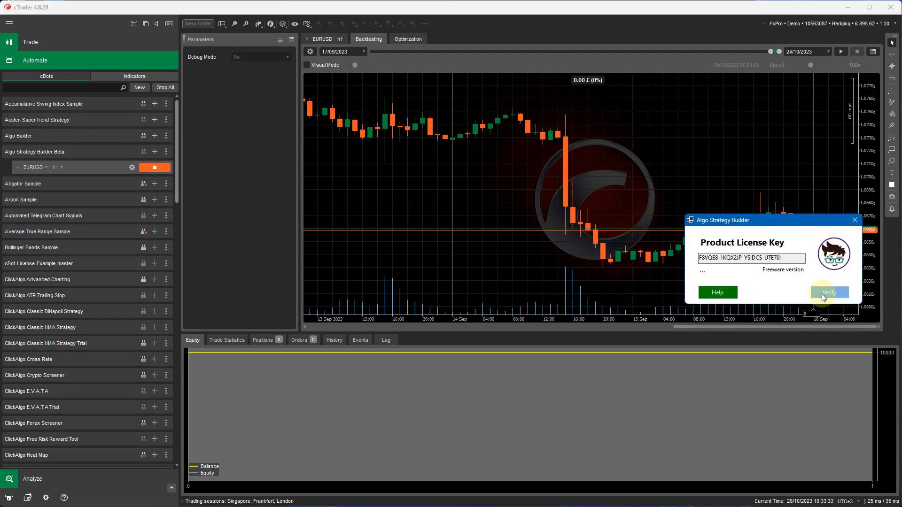
{"action": "left_click", "coordinate": [829, 293]}
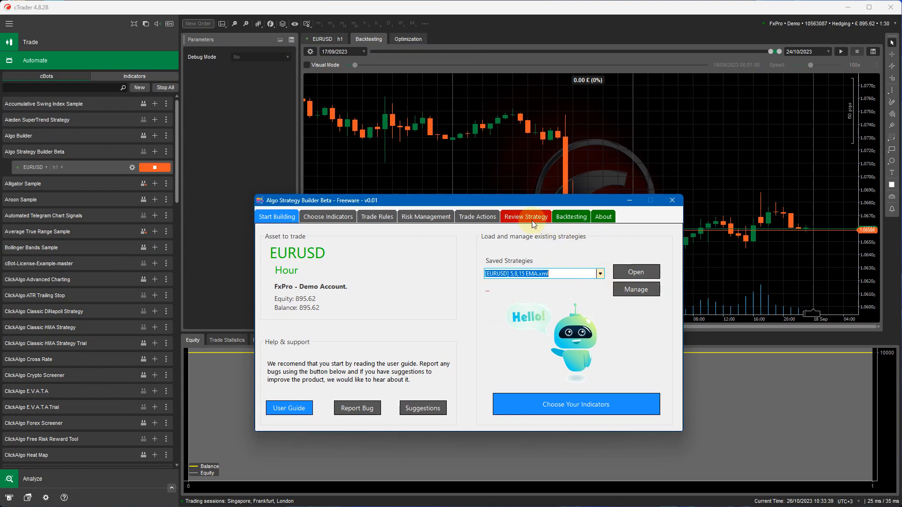
- Review the saved 5,8,15 EMA strategy's buy and sell rules, then run it
{"action": "left_click", "coordinate": [526, 216]}
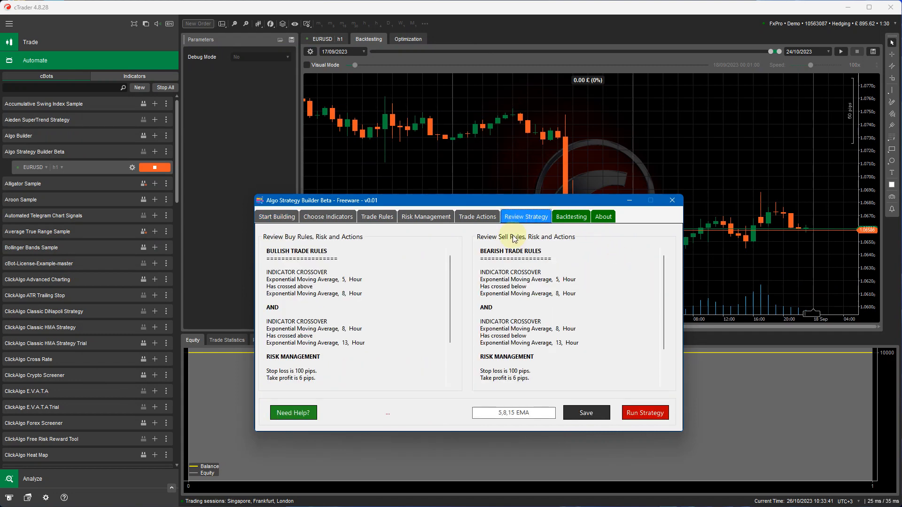
{"action": "left_click", "coordinate": [672, 200]}
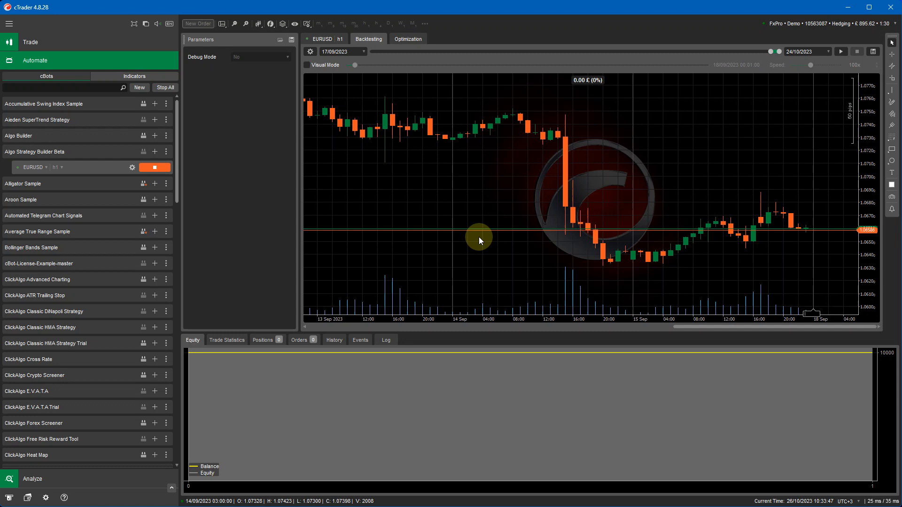
{"action": "mouse_move", "coordinate": [451, 193]}
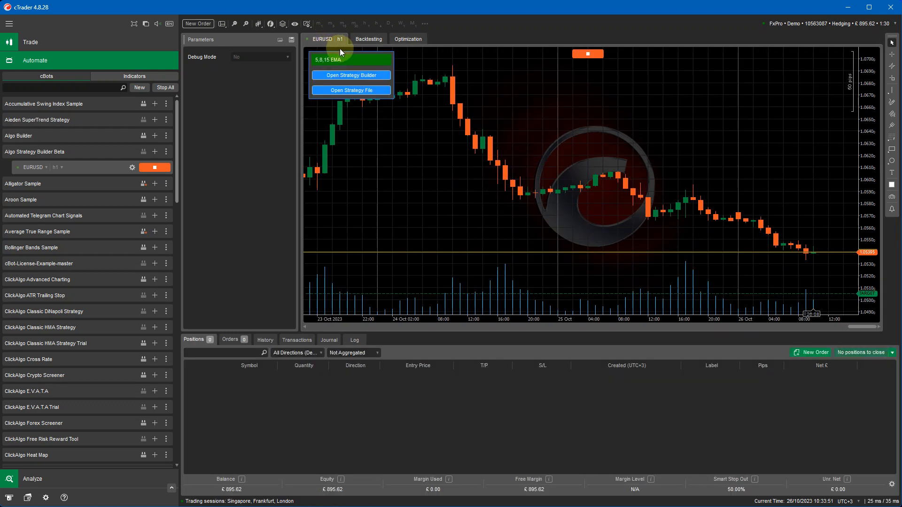
{"action": "mouse_move", "coordinate": [171, 159]}
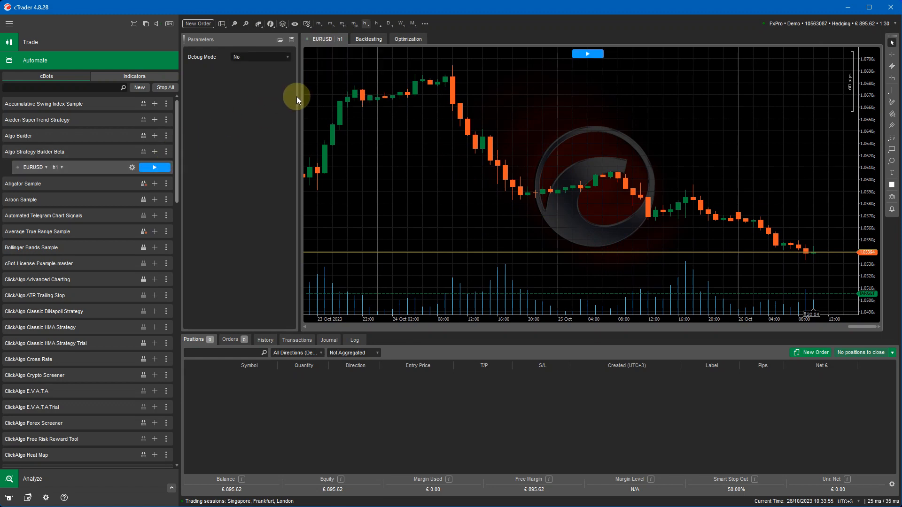
{"action": "mouse_move", "coordinate": [395, 60]}
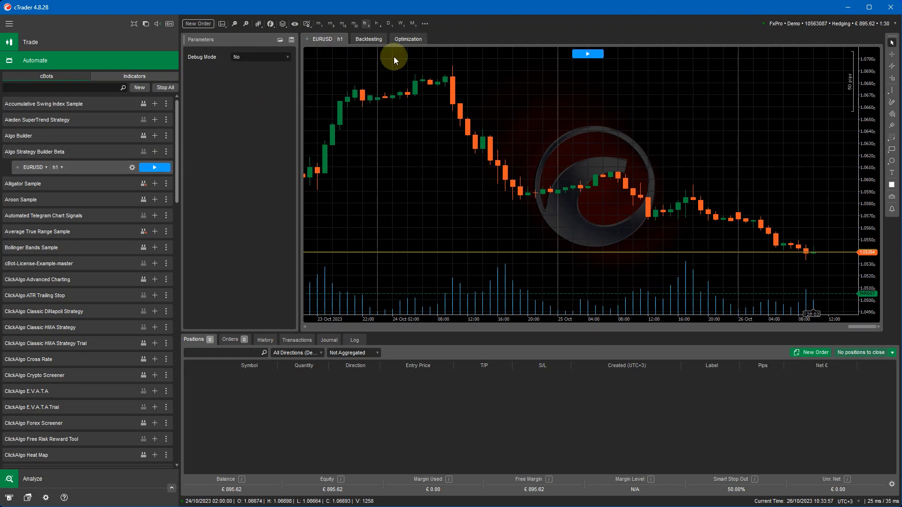
- Switch the stopped EURUSD h1 cBot to the Backtesting view
{"action": "left_click", "coordinate": [368, 39]}
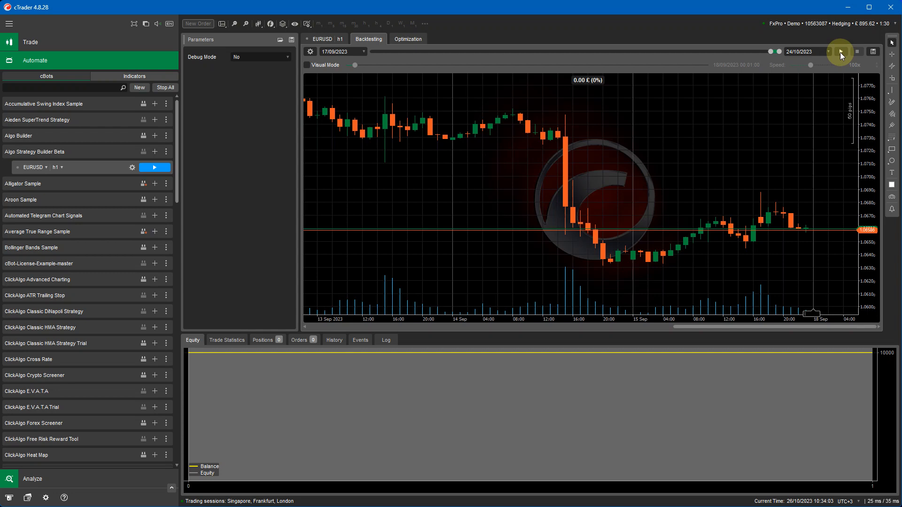
- Start the backtest run and verify the product license key
{"action": "left_click", "coordinate": [154, 167]}
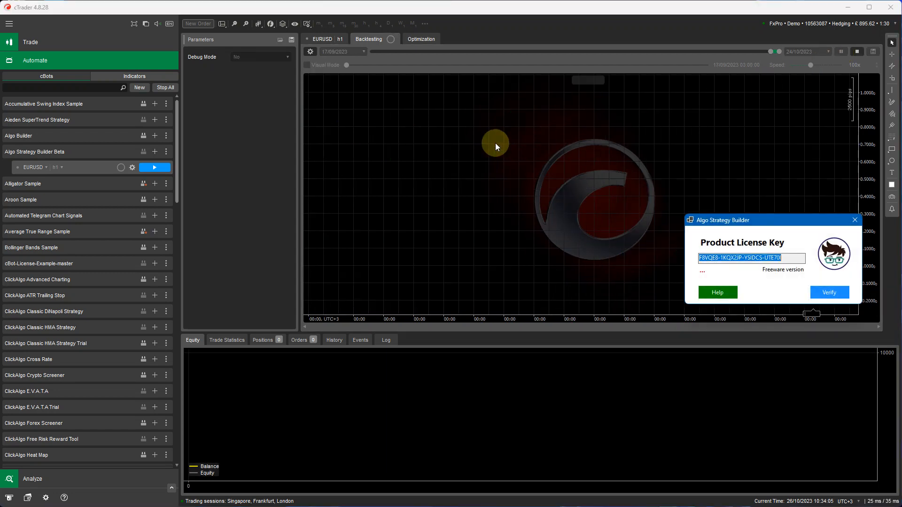
{"action": "left_click", "coordinate": [829, 293]}
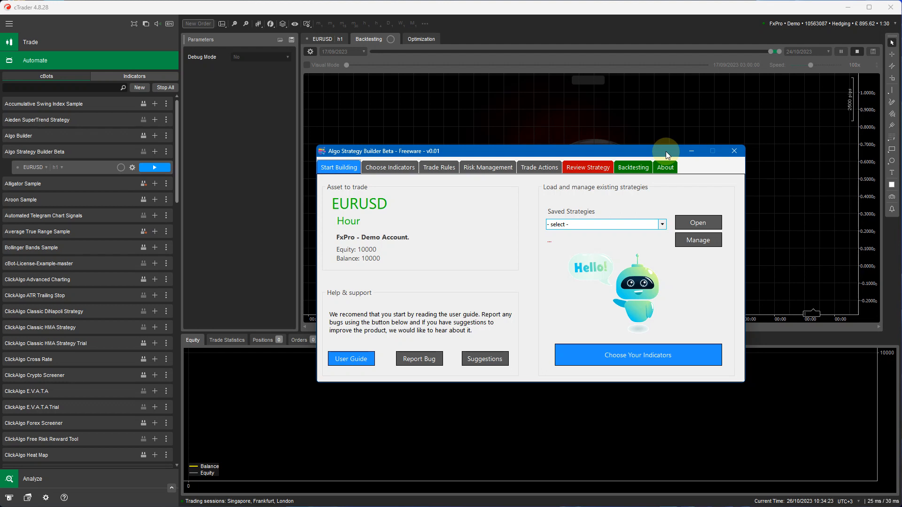
- Load [EURUSD] 5,8,15 EMA.xml from the Saved Strategies list
{"action": "left_click", "coordinate": [662, 224]}
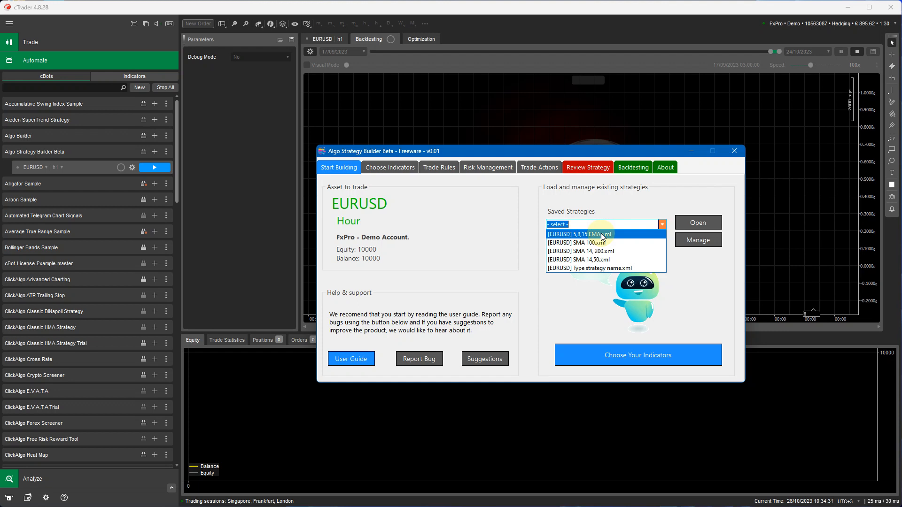
{"action": "left_click", "coordinate": [590, 234]}
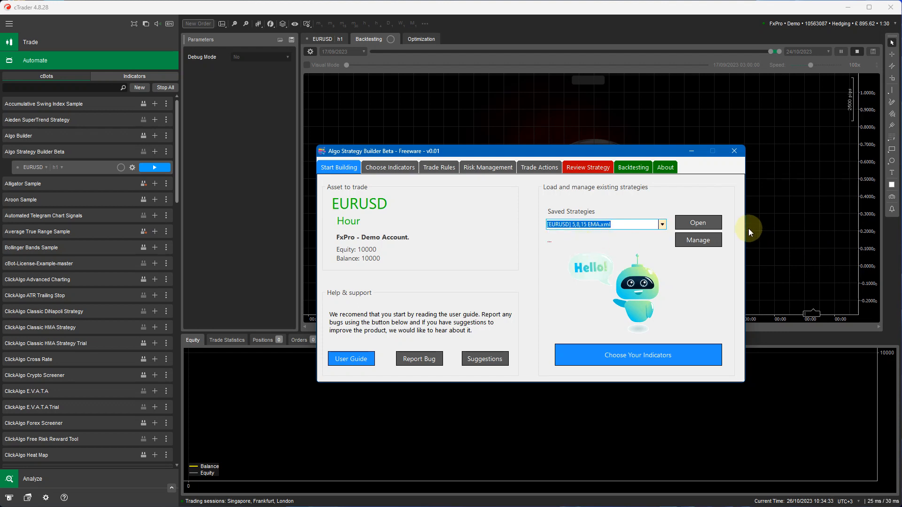
{"action": "left_click", "coordinate": [698, 222]}
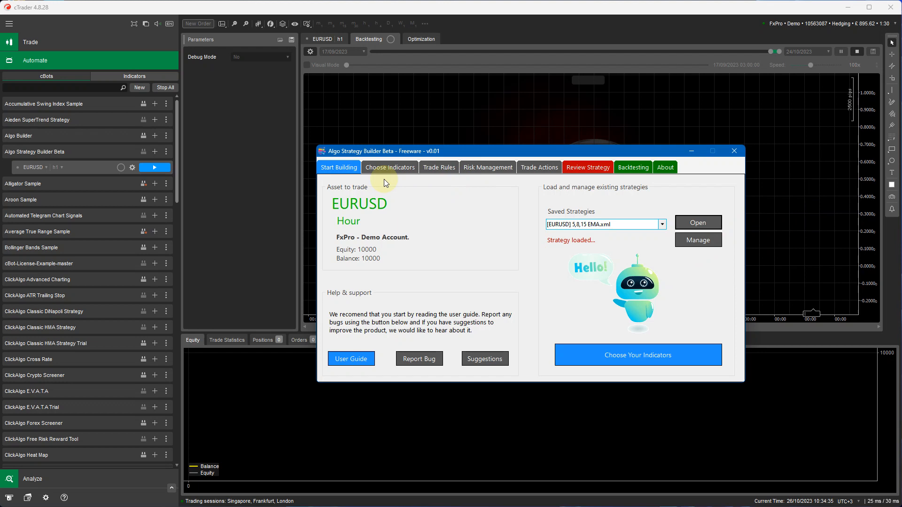
- Review the strategy's indicators, crossover rules, 100/6 stop-loss/take-profit and 0.08-lot trade actions
{"action": "left_click", "coordinate": [390, 167]}
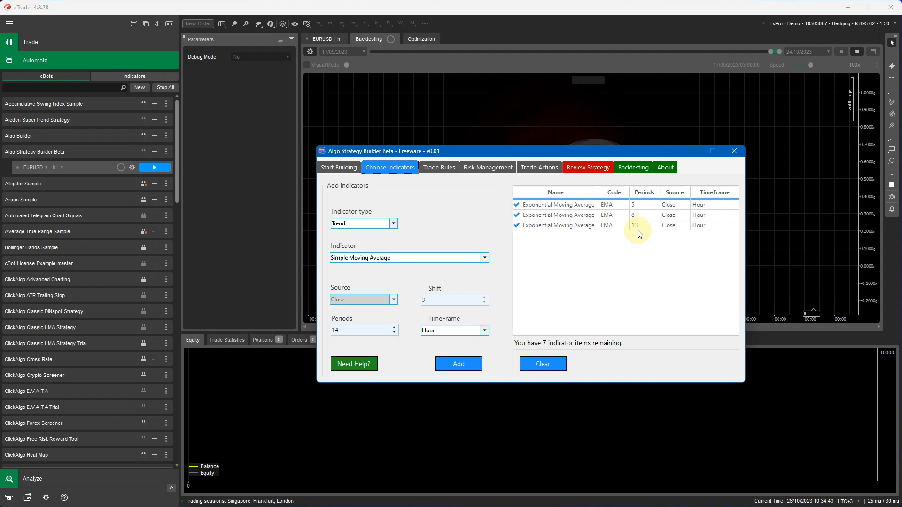
{"action": "mouse_move", "coordinate": [621, 236]}
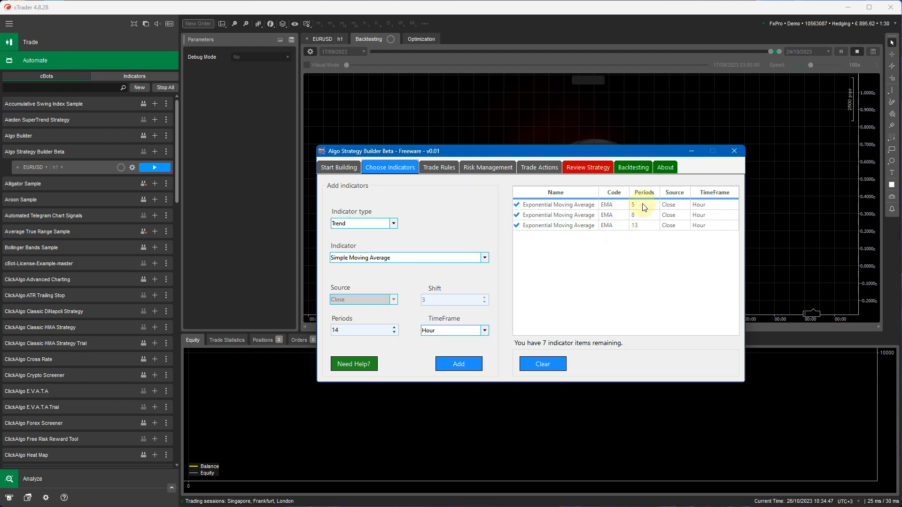
{"action": "mouse_move", "coordinate": [643, 217]}
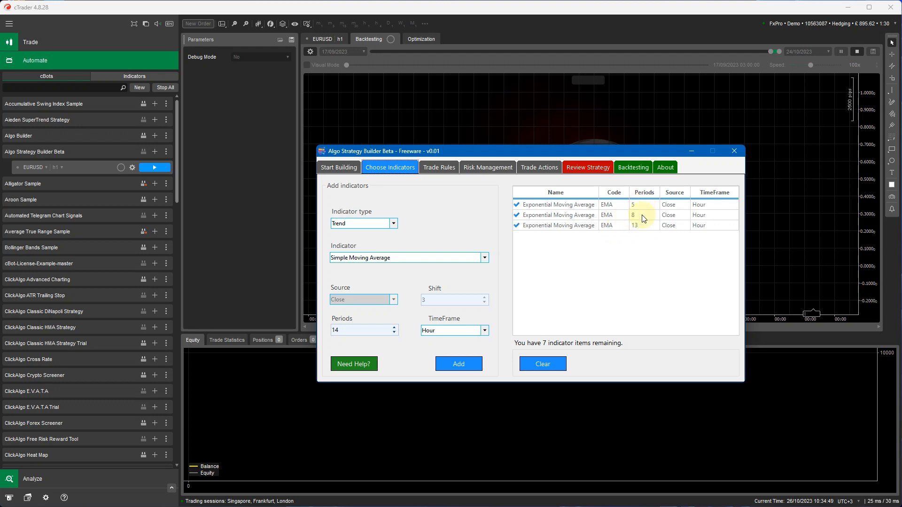
{"action": "left_click", "coordinate": [439, 167]}
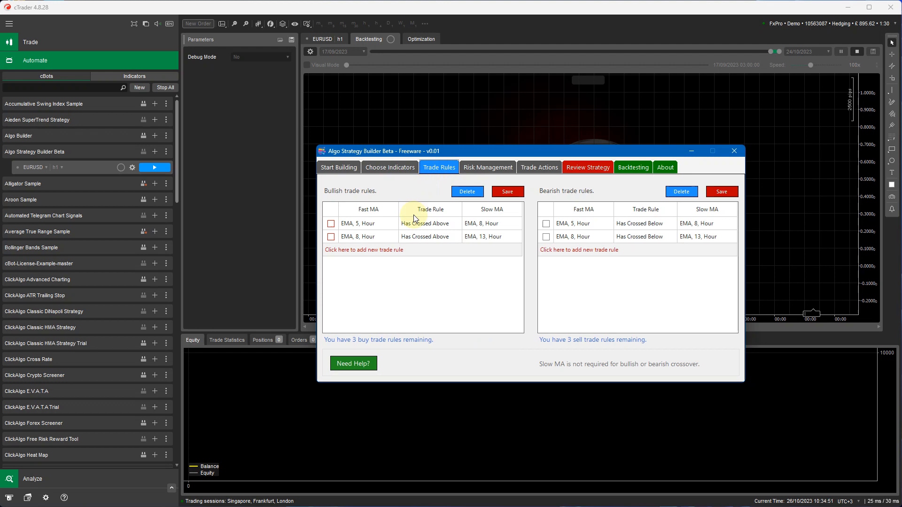
{"action": "left_click", "coordinate": [488, 167]}
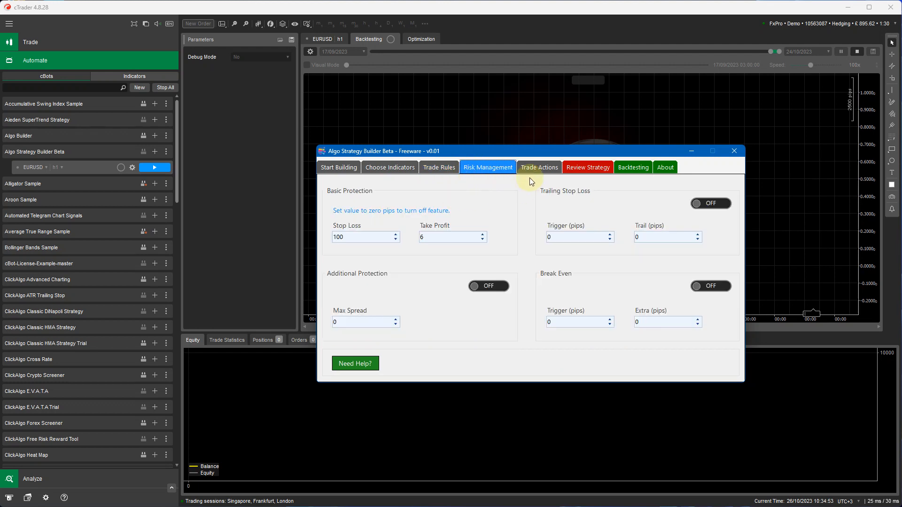
{"action": "left_click", "coordinate": [539, 167]}
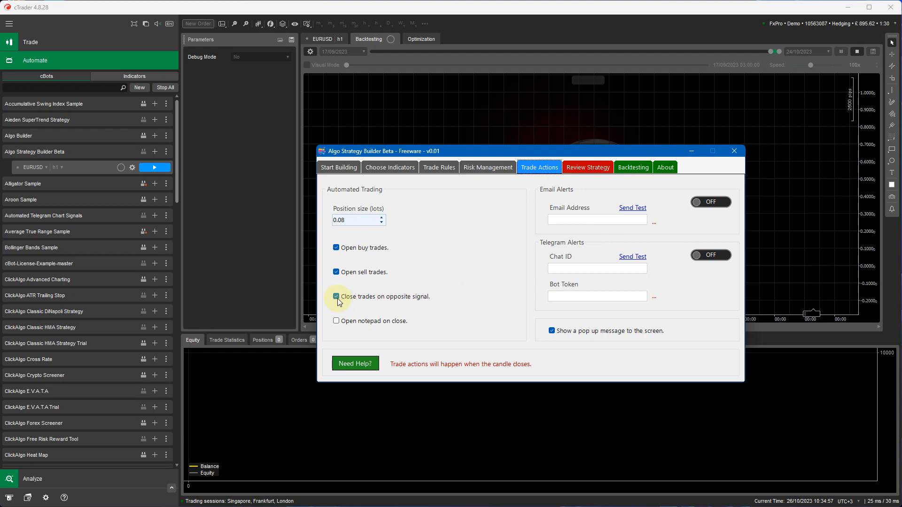
- Turn off 'Close trades on opposite signal' and recheck the risk settings
{"action": "left_click", "coordinate": [337, 296]}
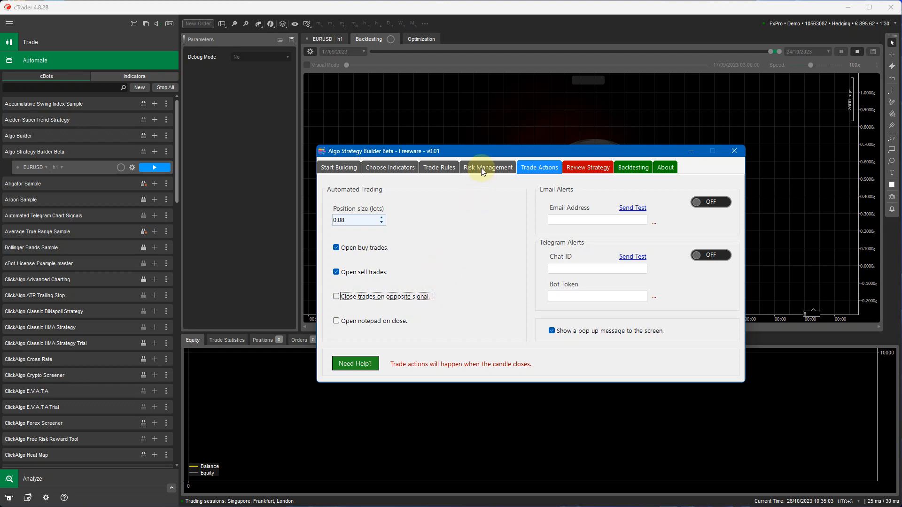
{"action": "left_click", "coordinate": [488, 168]}
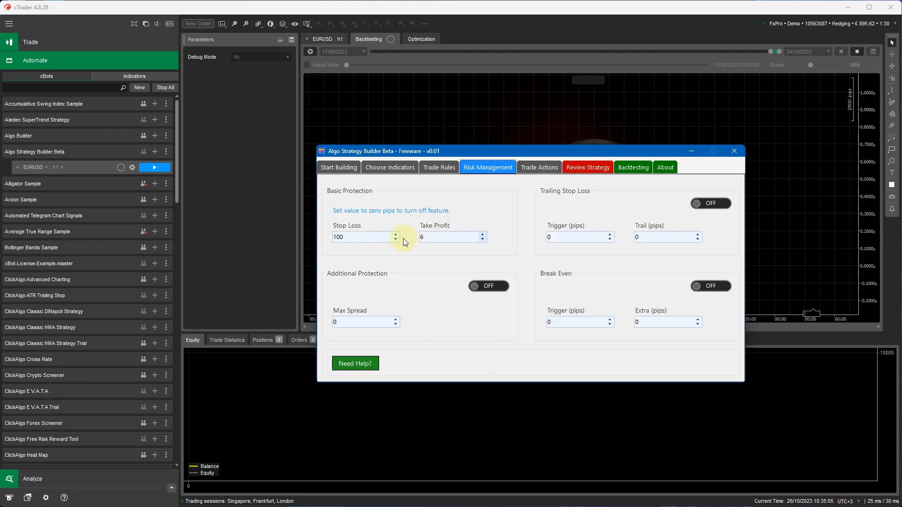
{"action": "mouse_move", "coordinate": [541, 168]}
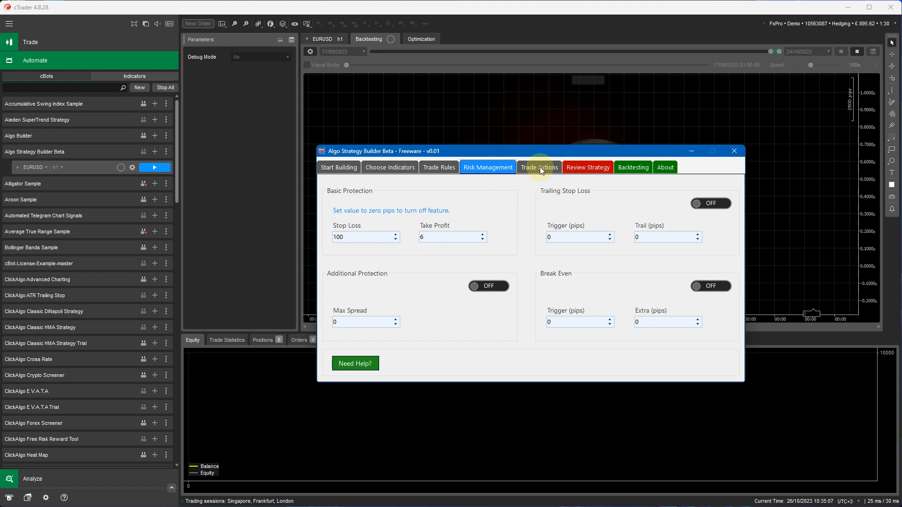
{"action": "left_click", "coordinate": [539, 167]}
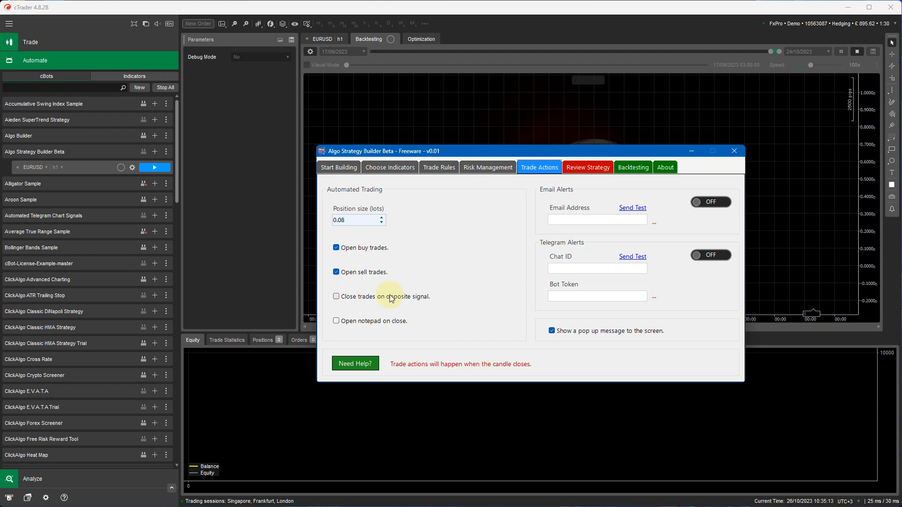
- Rename the strategy to 5,8,13 EMA on the Review Strategy summary and save it
{"action": "left_click", "coordinate": [588, 167]}
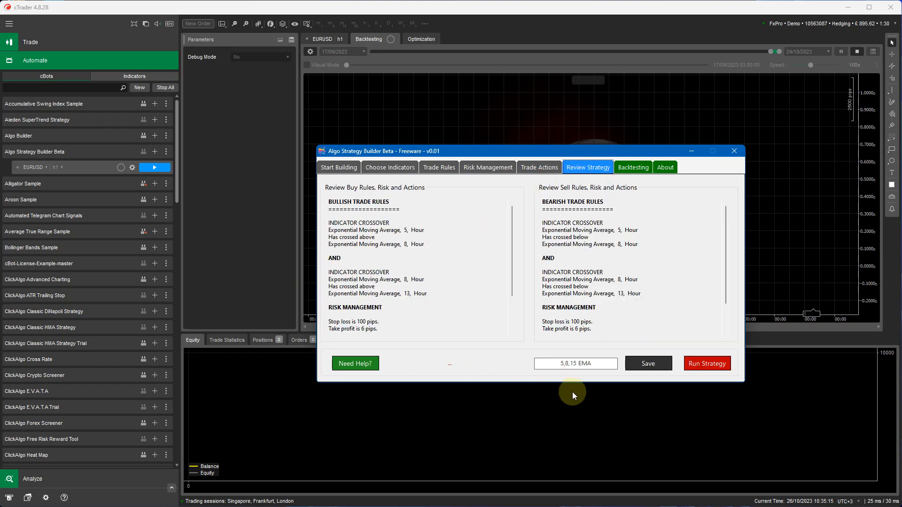
{"action": "left_click", "coordinate": [575, 364]}
{"action": "type", "text": "3"}
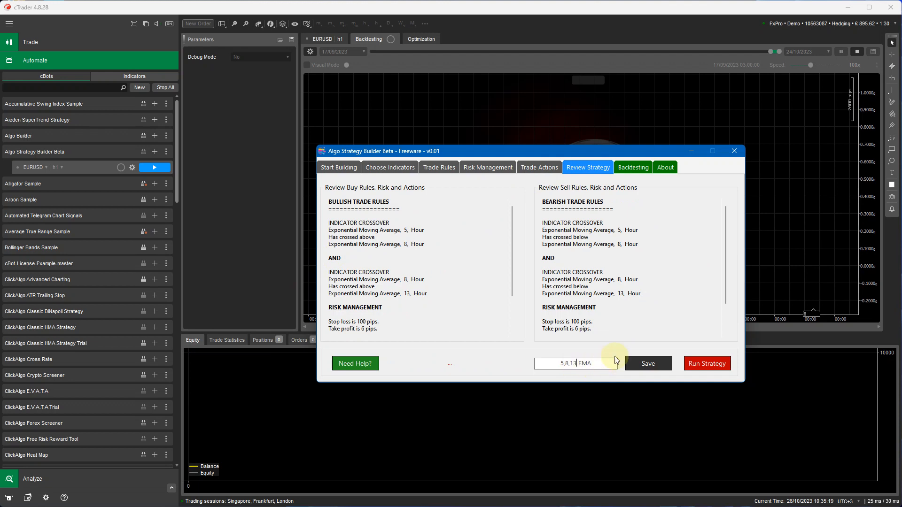
{"action": "left_click", "coordinate": [648, 362]}
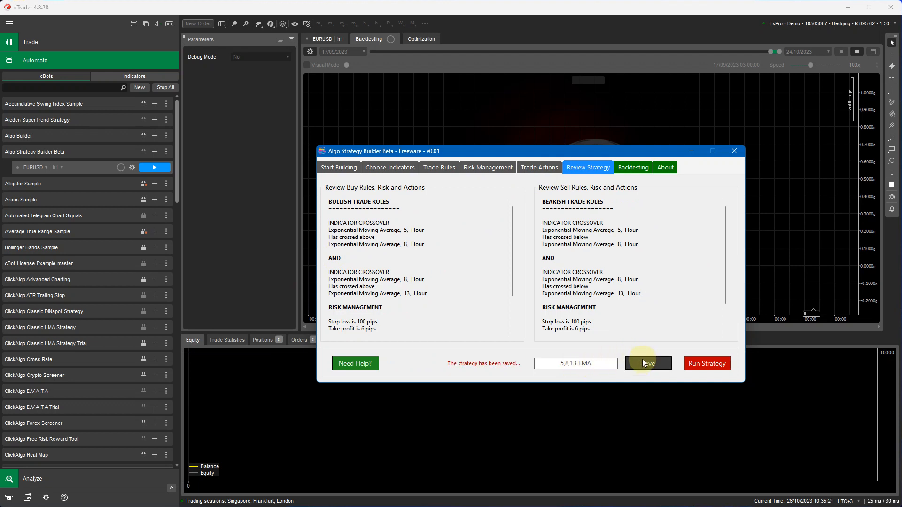
- Confirm 5,8,13 EMA appears among the saved strategies and return to its review summary
{"action": "left_click", "coordinate": [338, 167]}
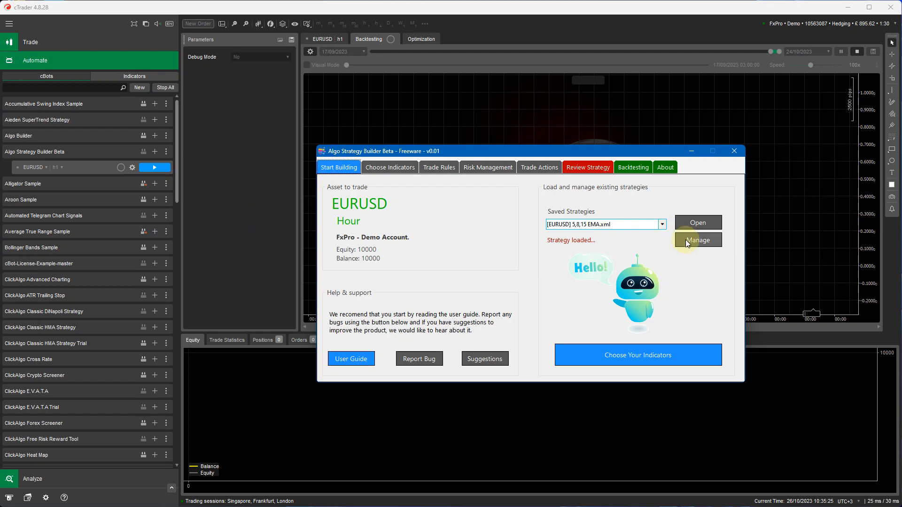
{"action": "left_click", "coordinate": [697, 239]}
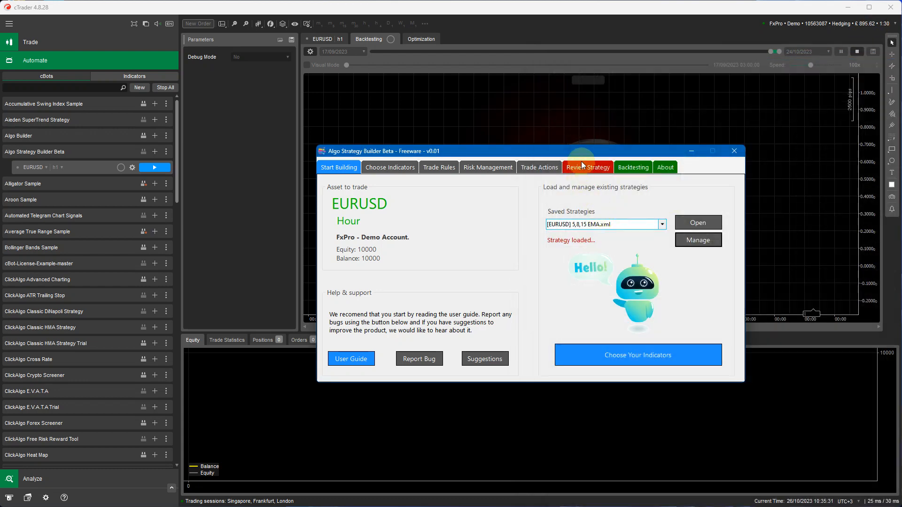
{"action": "left_click", "coordinate": [587, 167]}
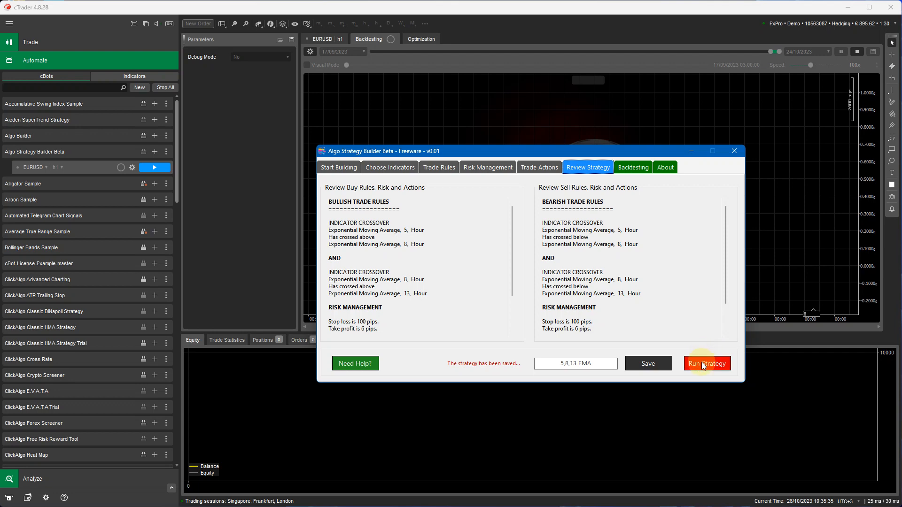
- Run the 5,8,13 EMA backtest, list its trades in History, then restart the backtest
{"action": "left_click", "coordinate": [707, 363]}
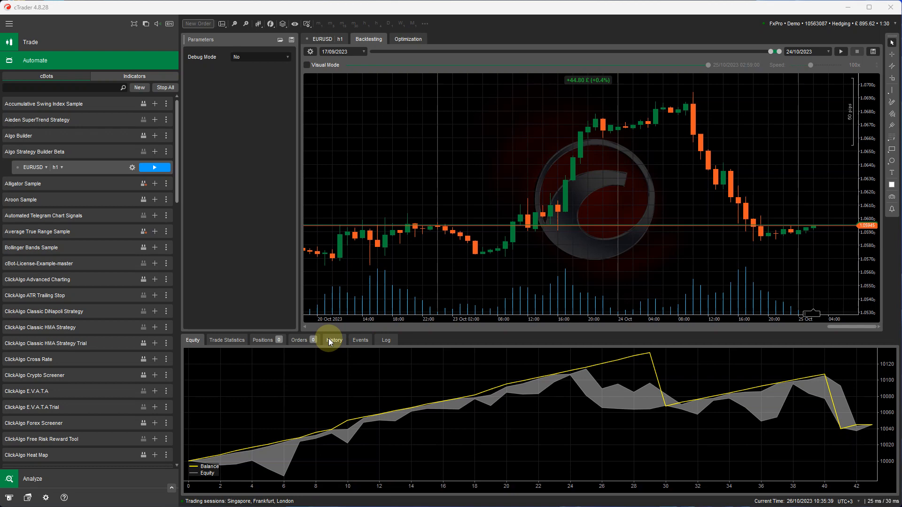
{"action": "left_click", "coordinate": [334, 340]}
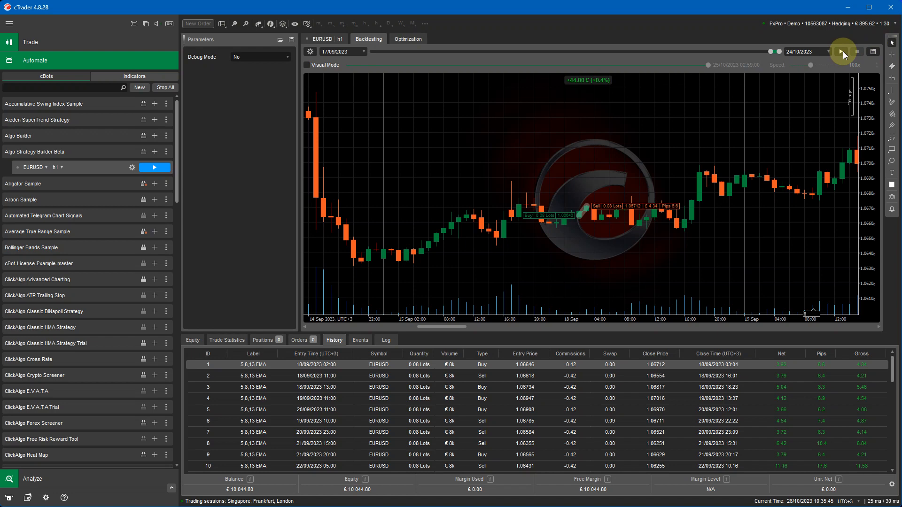
{"action": "left_click", "coordinate": [841, 51]}
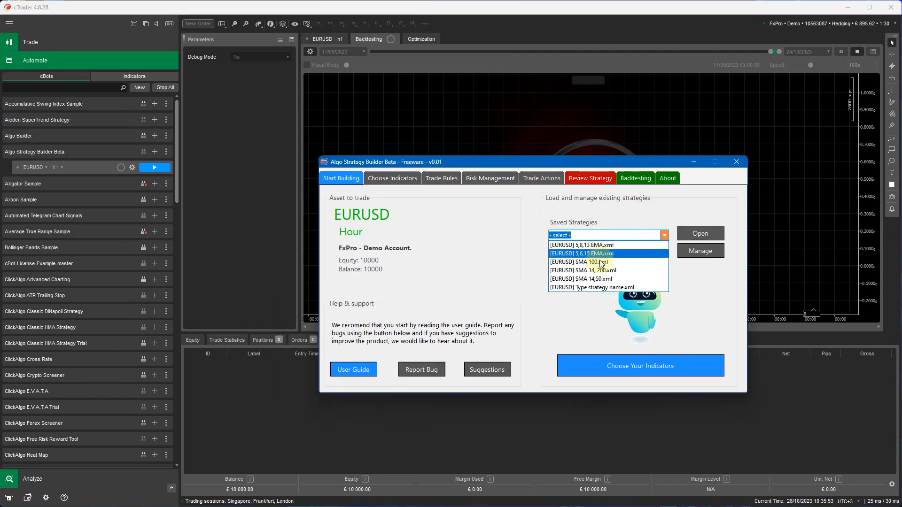
- Reload [EURUSD] 5,8,13 EMA.xml from Saved Strategies and rerun its backtest
{"action": "left_click", "coordinate": [581, 245]}
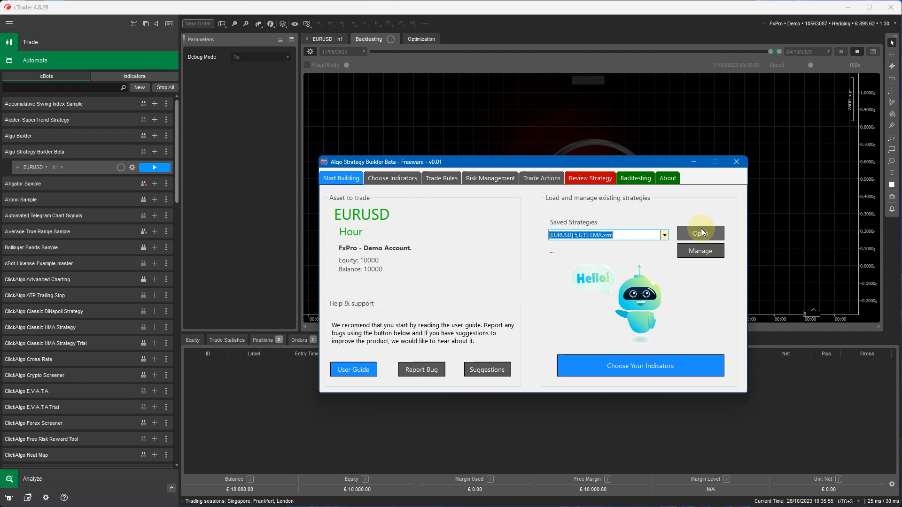
{"action": "left_click", "coordinate": [700, 233]}
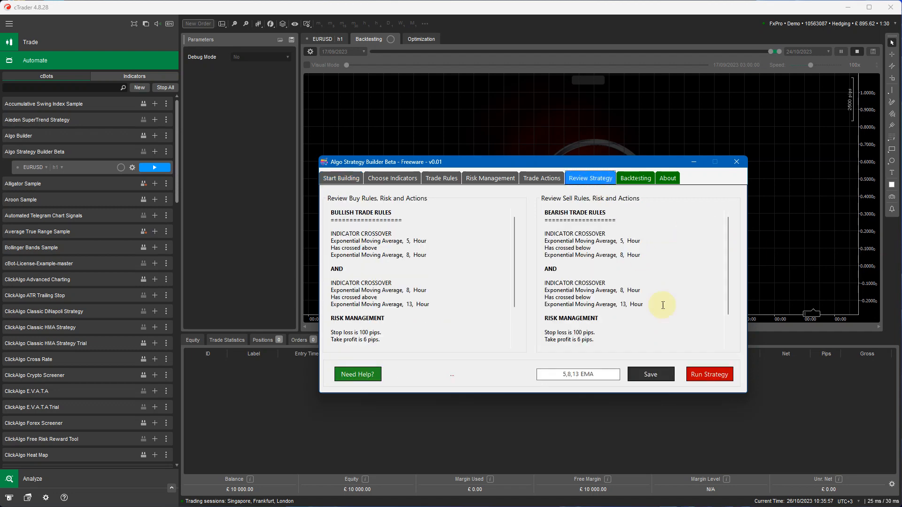
{"action": "left_click", "coordinate": [710, 374]}
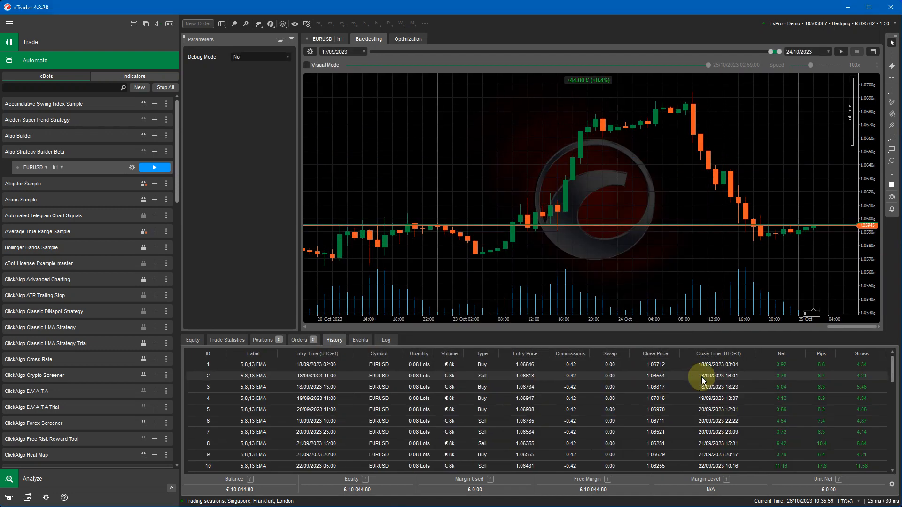